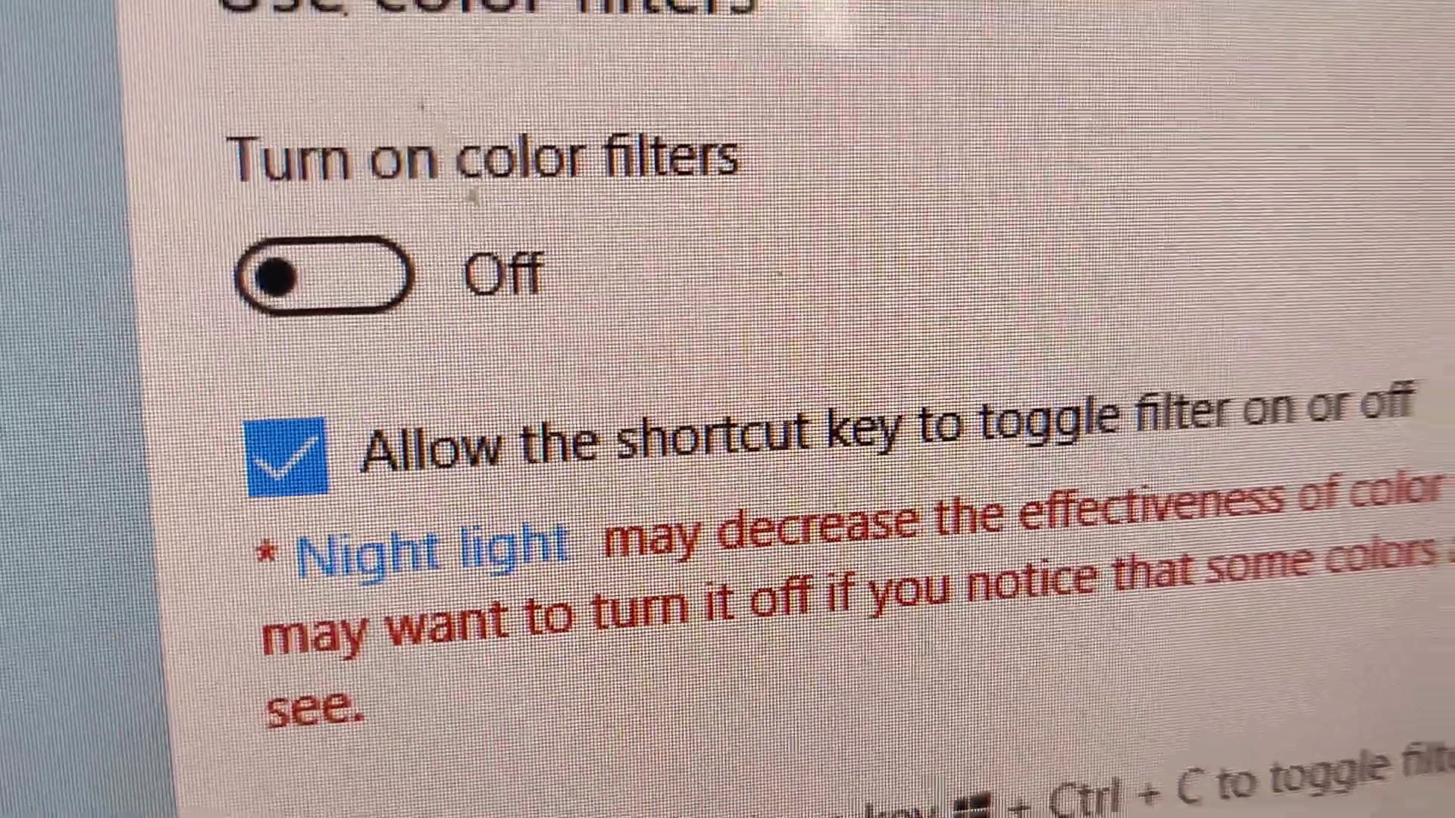
scroll("down", 3)
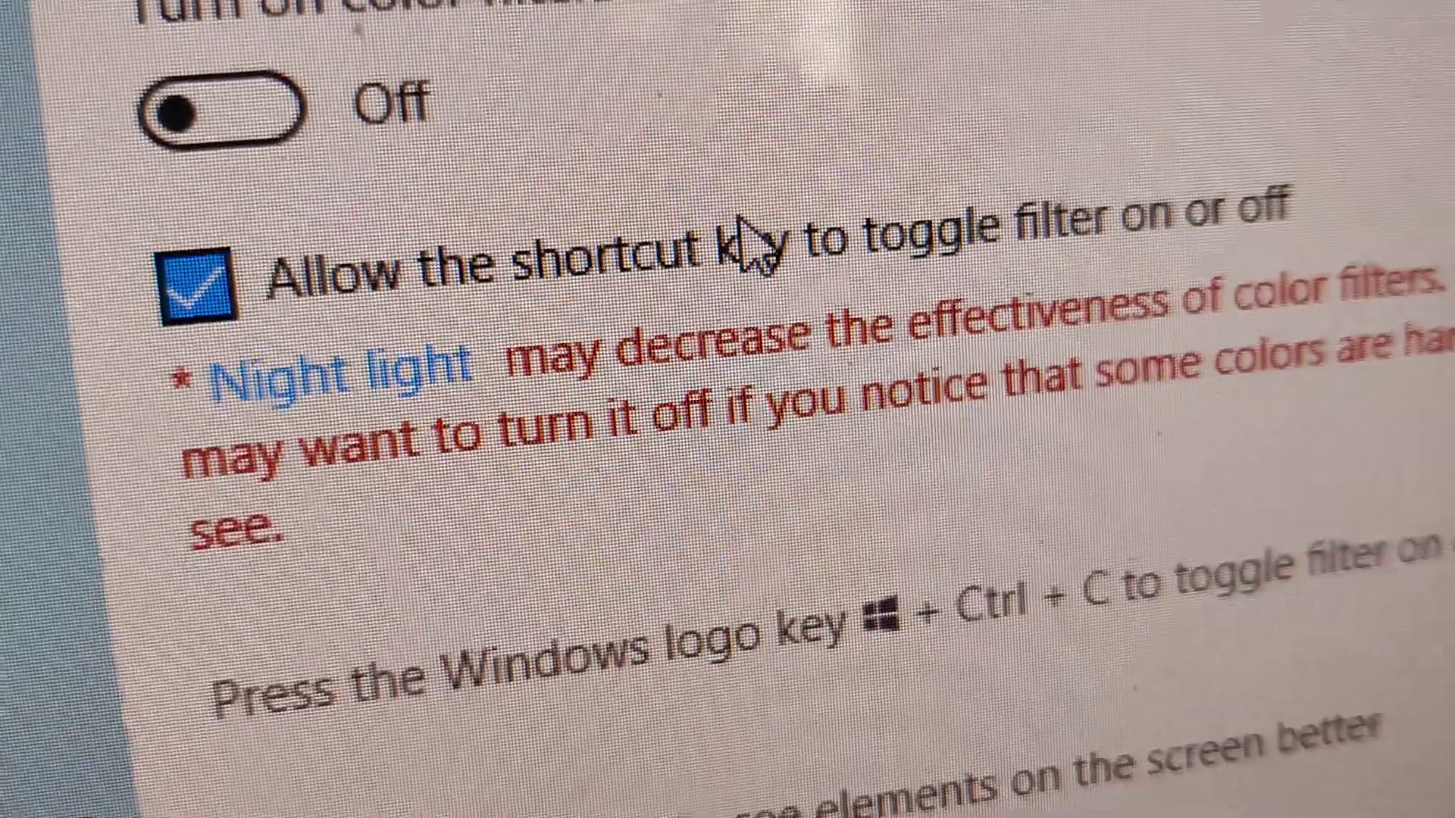